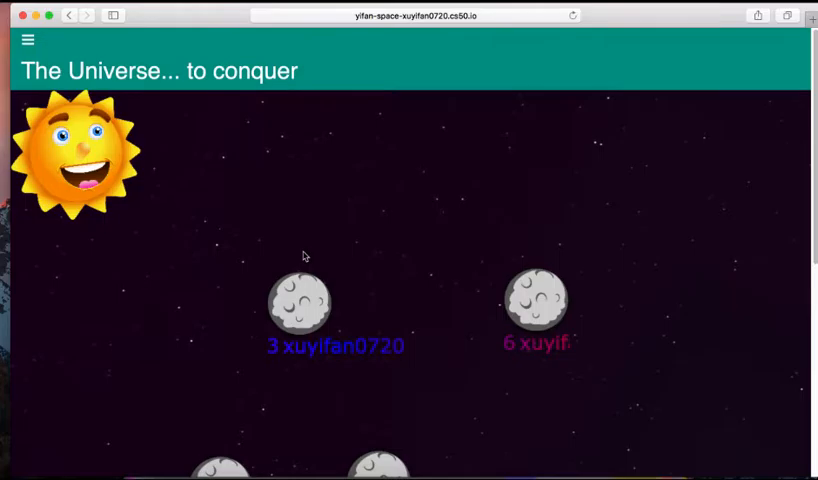
Step: Select planet 1 on the universe map and invade it
left_click(300, 300)
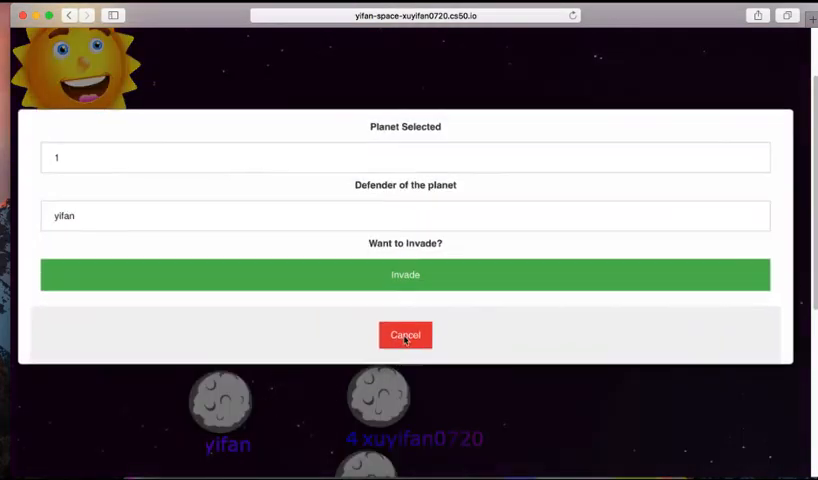
left_click(405, 274)
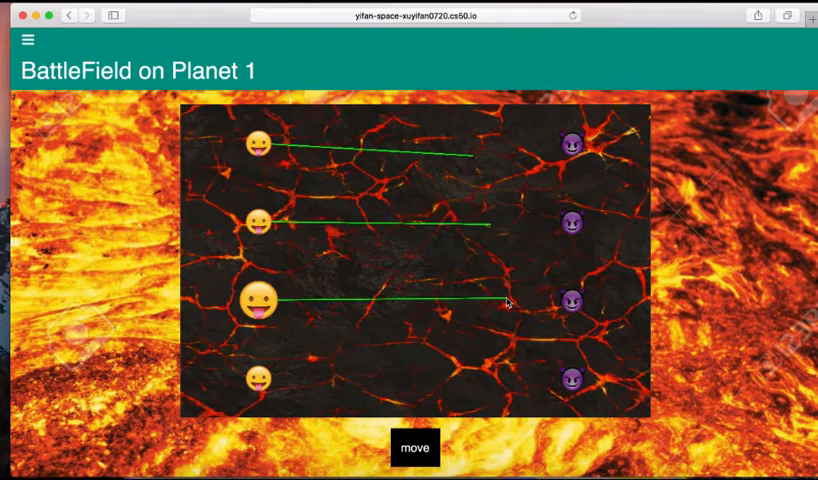
Step: Submit the attackers' move, then view the ongoing planet 1 battle and dismiss the not-your-move notice
left_click(414, 448)
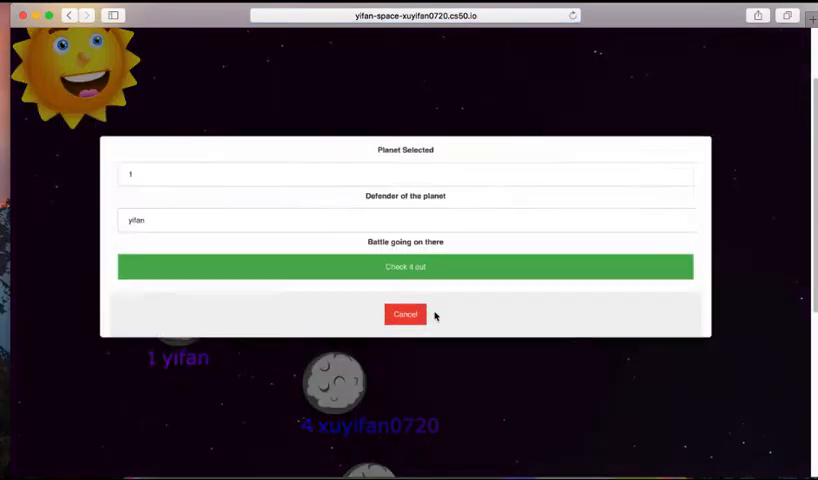
left_click(404, 266)
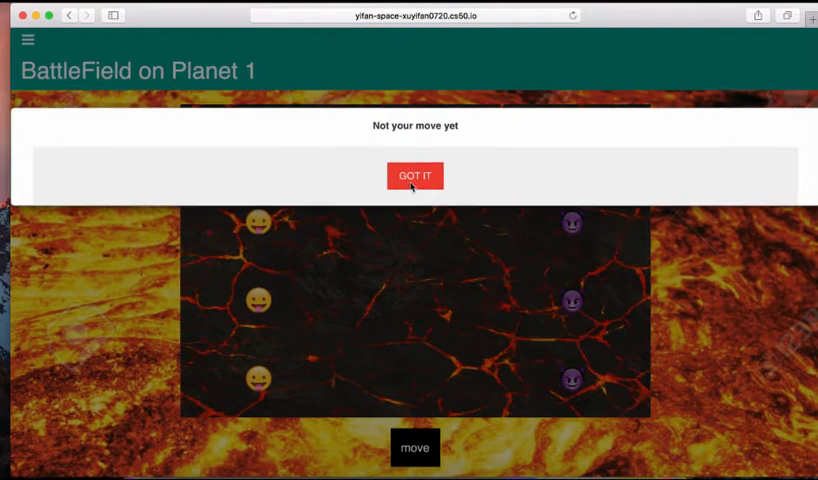
left_click(415, 175)
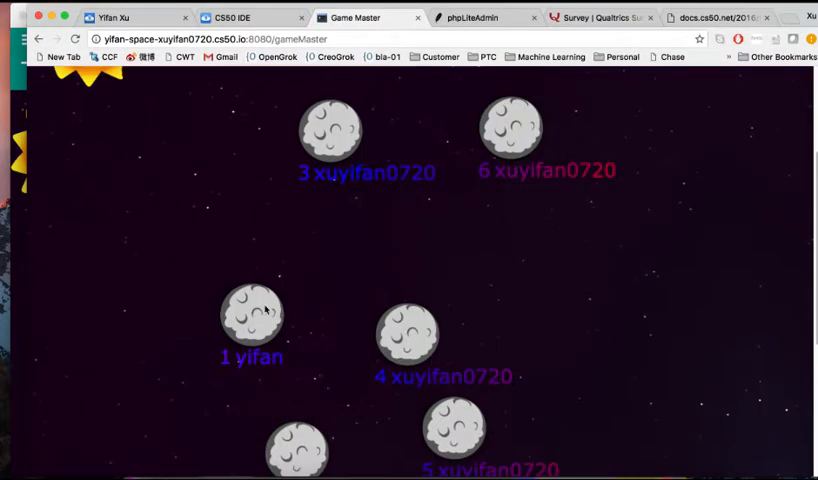
Step: Look in on the planet 1 battle from the second browser
left_click(252, 320)
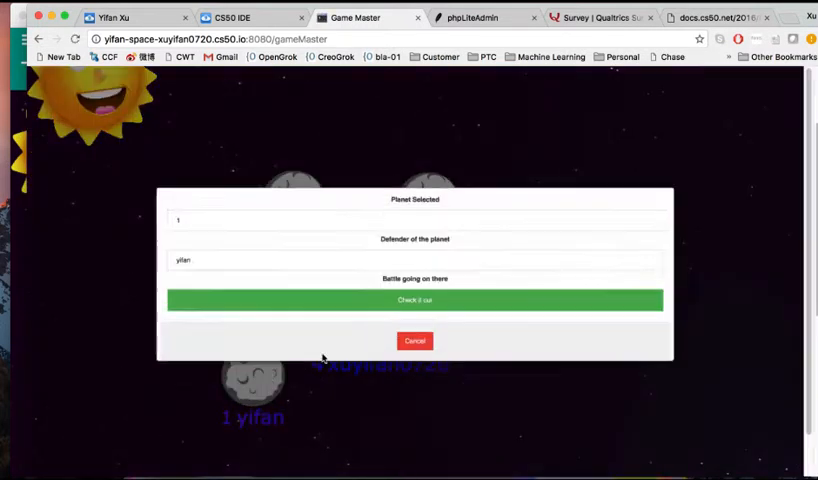
left_click(414, 300)
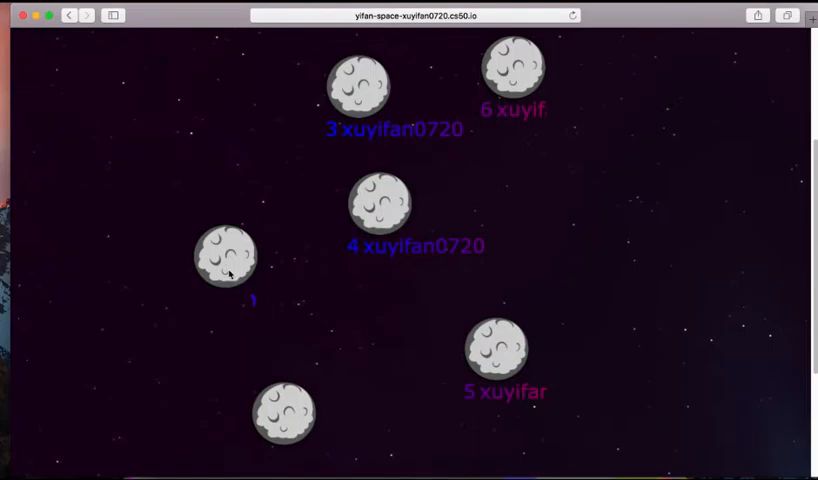
Step: Open the planet 1 battle, make the next move, and acknowledge the You Lost! result
left_click(226, 256)
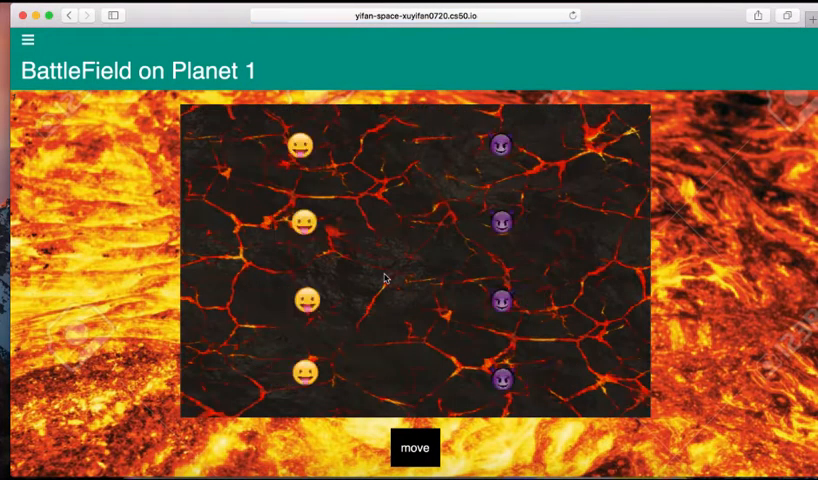
left_click(414, 448)
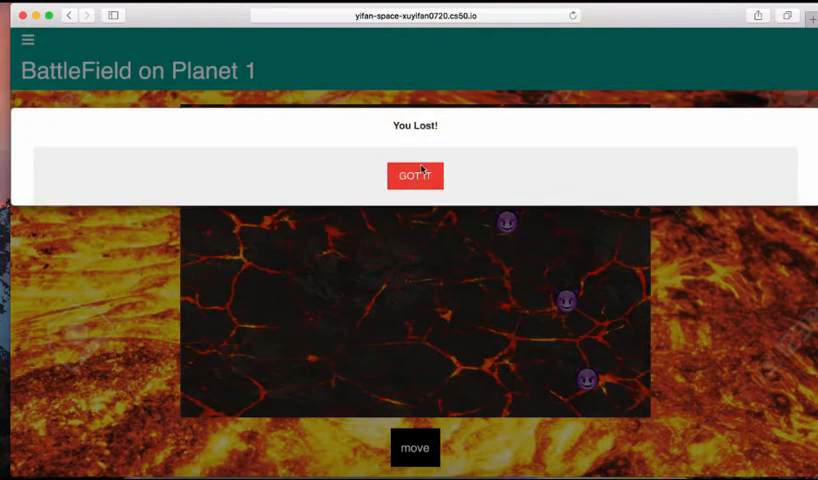
left_click(415, 175)
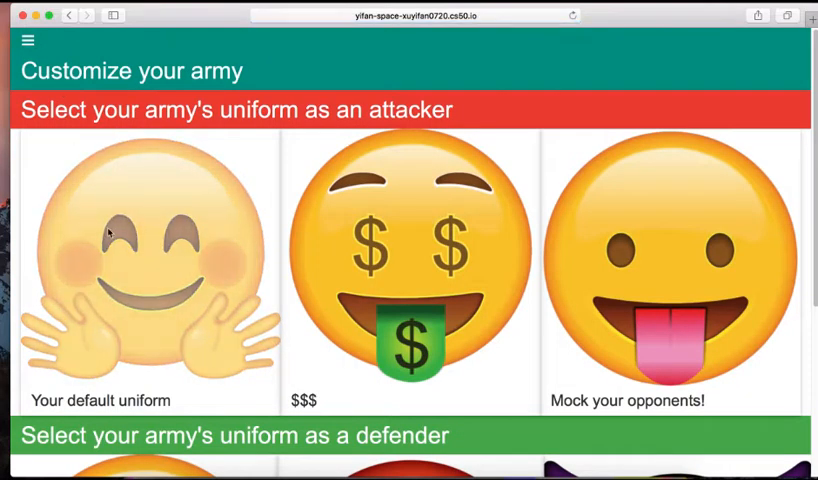
Step: Save the default smiling face as the attacking uniform and invade planet 1 again
left_click(147, 275)
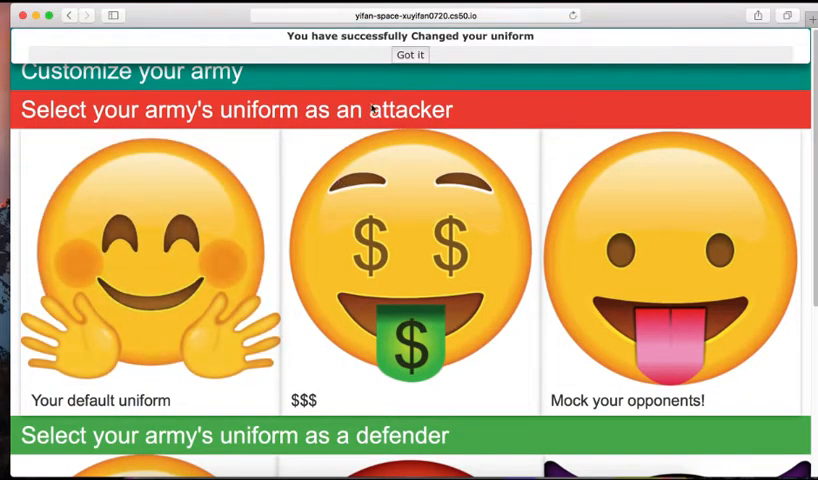
left_click(409, 54)
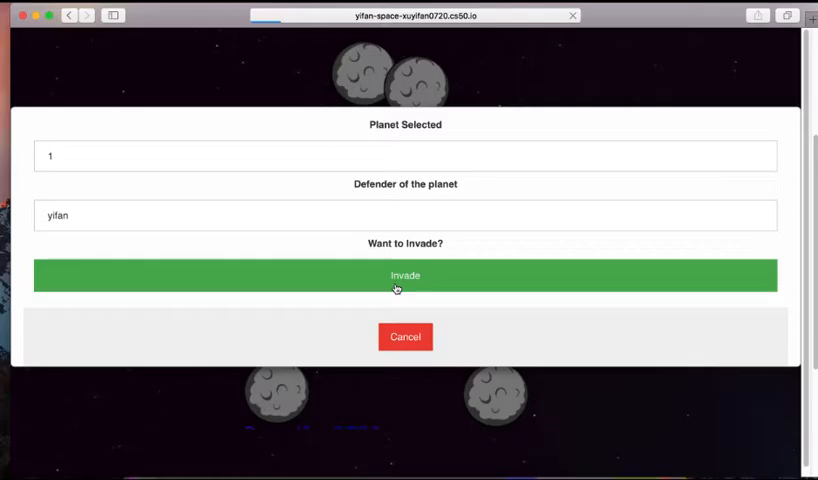
left_click(404, 275)
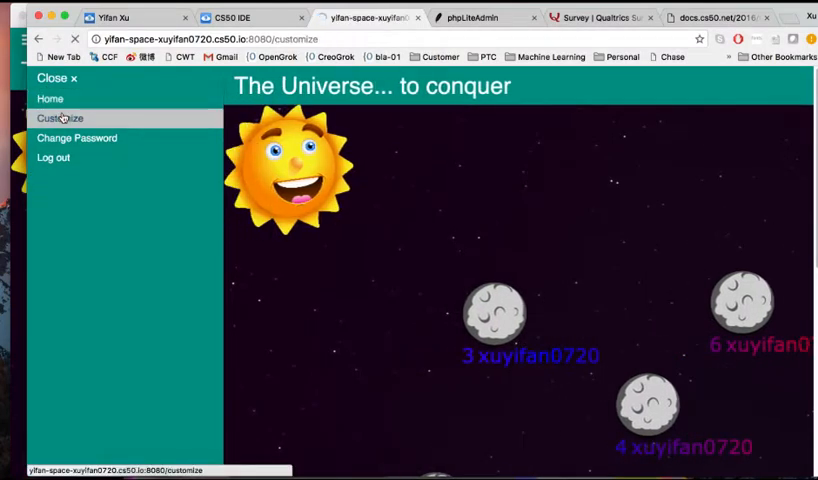
Step: Return to the universe map and open the planet 1 battlefield
left_click(60, 118)
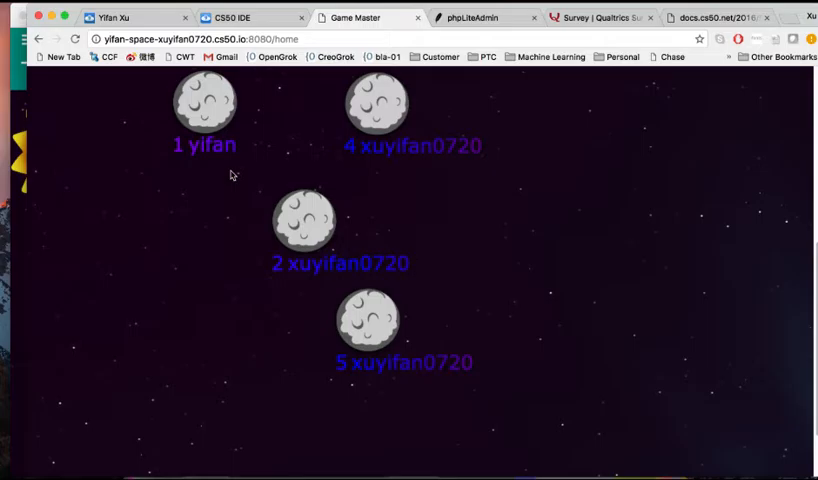
left_click(203, 100)
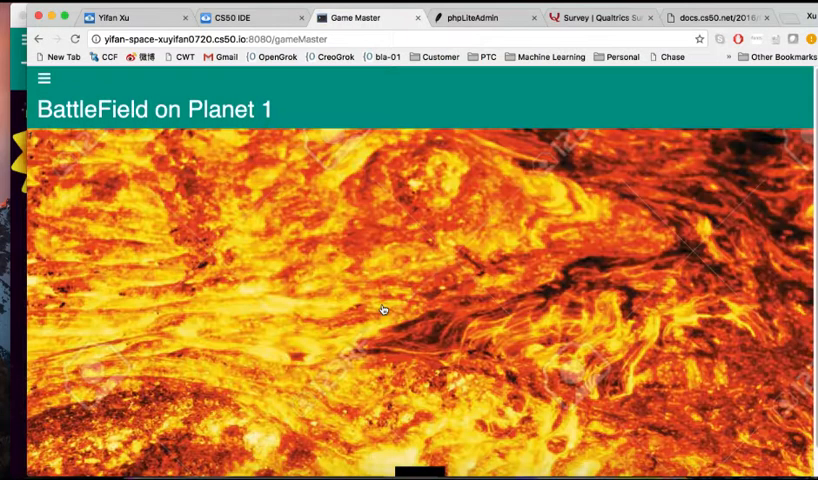